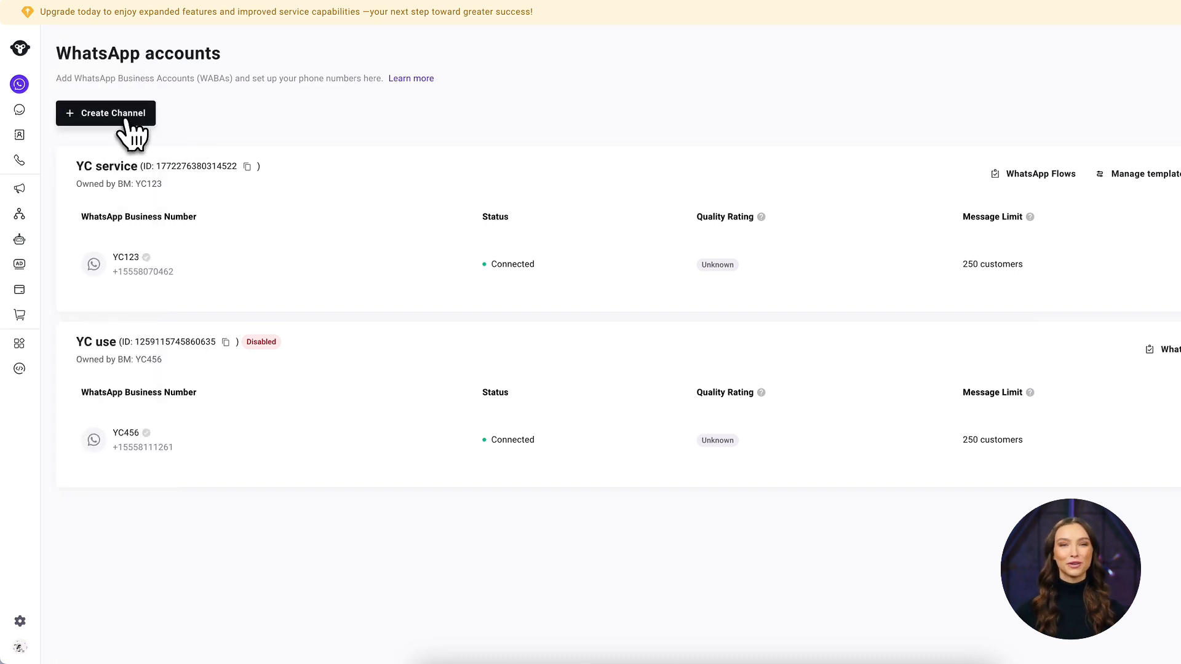
# Step: Start a new channel with WhatsApp Business App coexistence and reach the embedded sign-up section
pyautogui.click(106, 113)
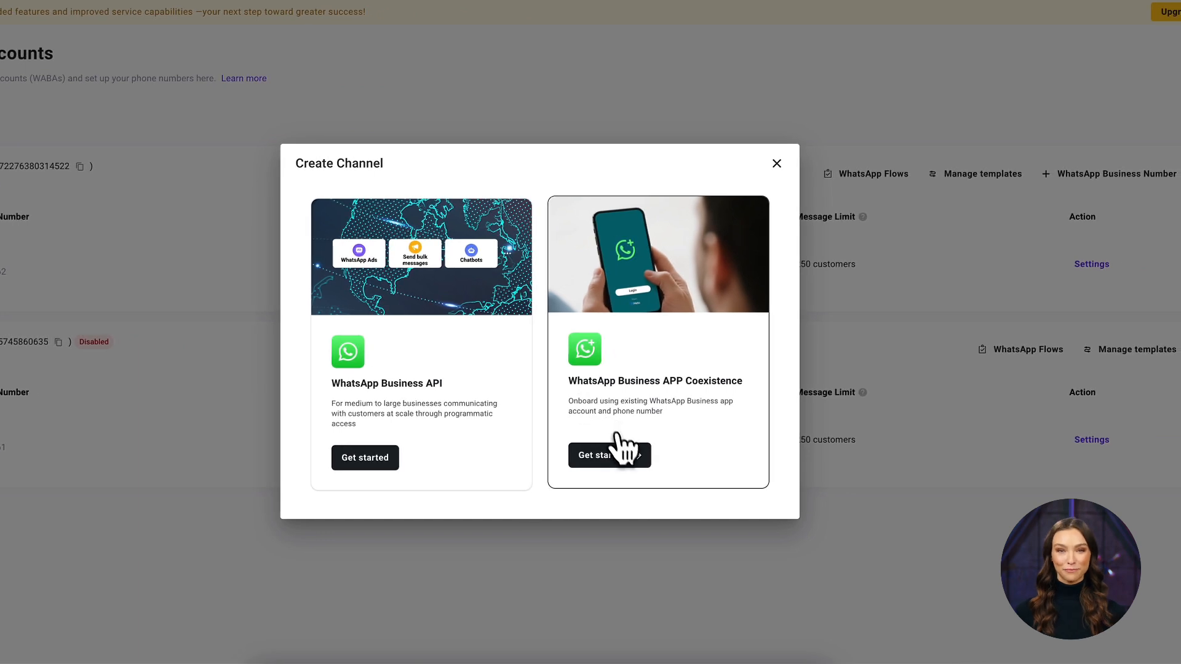
pyautogui.click(609, 455)
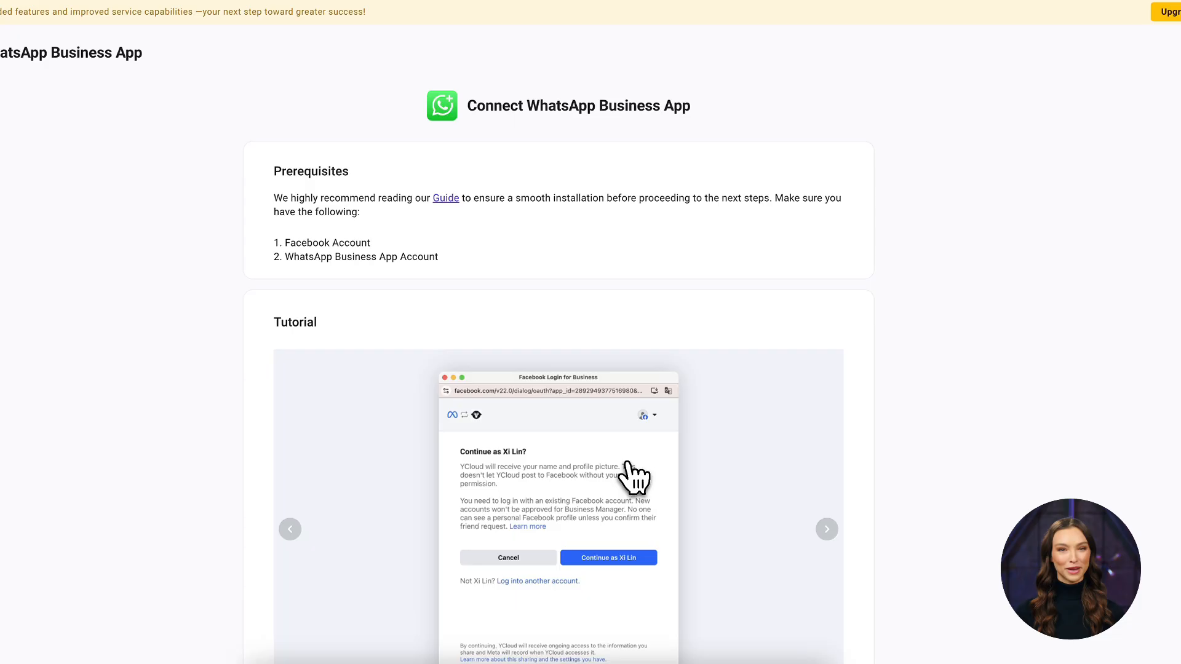
pyautogui.scroll(-3)
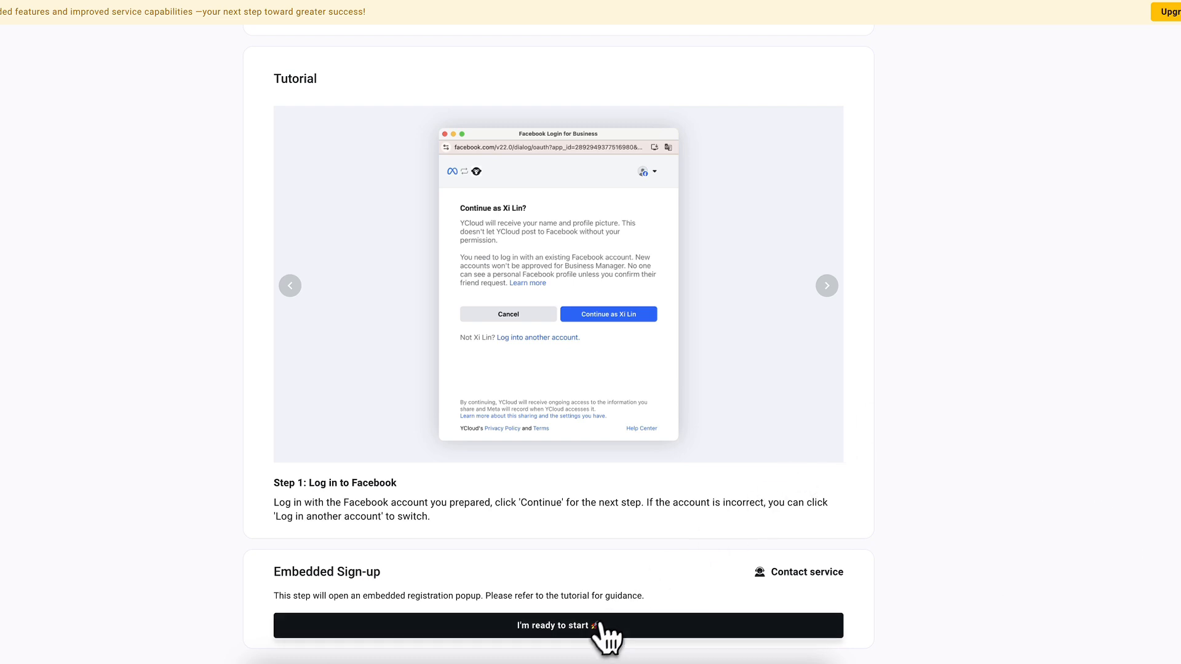
# Step: Launch the Facebook sign-up popup, continue as the logged-in account and begin connecting to 01 YCloud
pyautogui.click(557, 625)
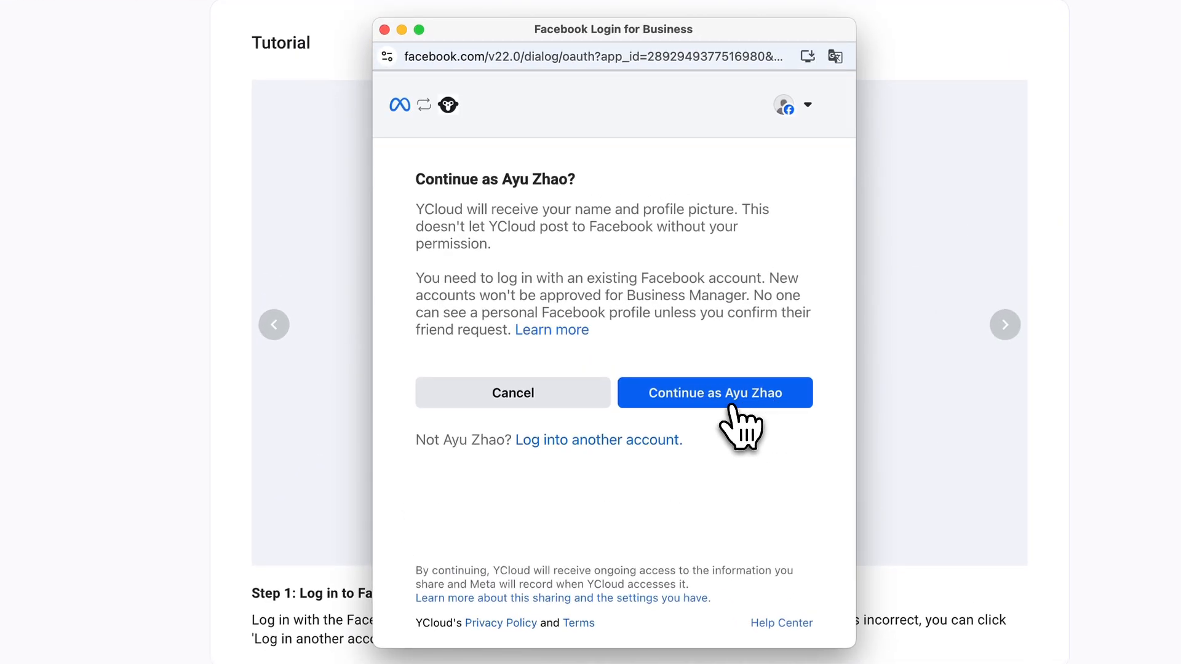
pyautogui.click(713, 392)
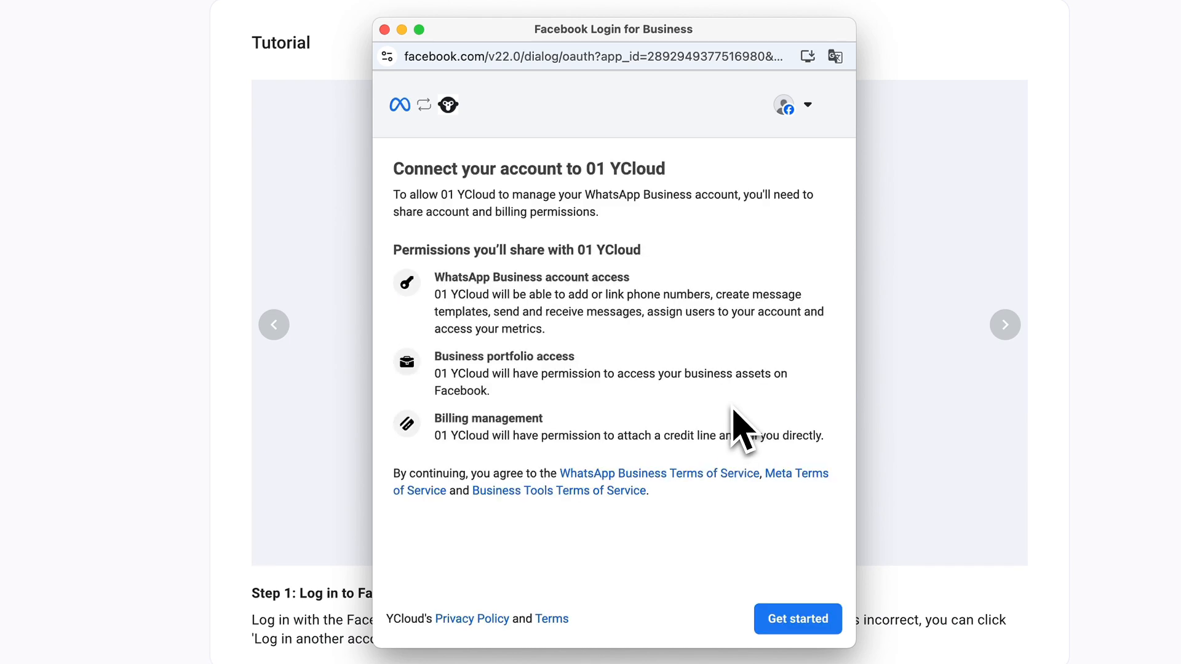
pyautogui.moveTo(767, 561)
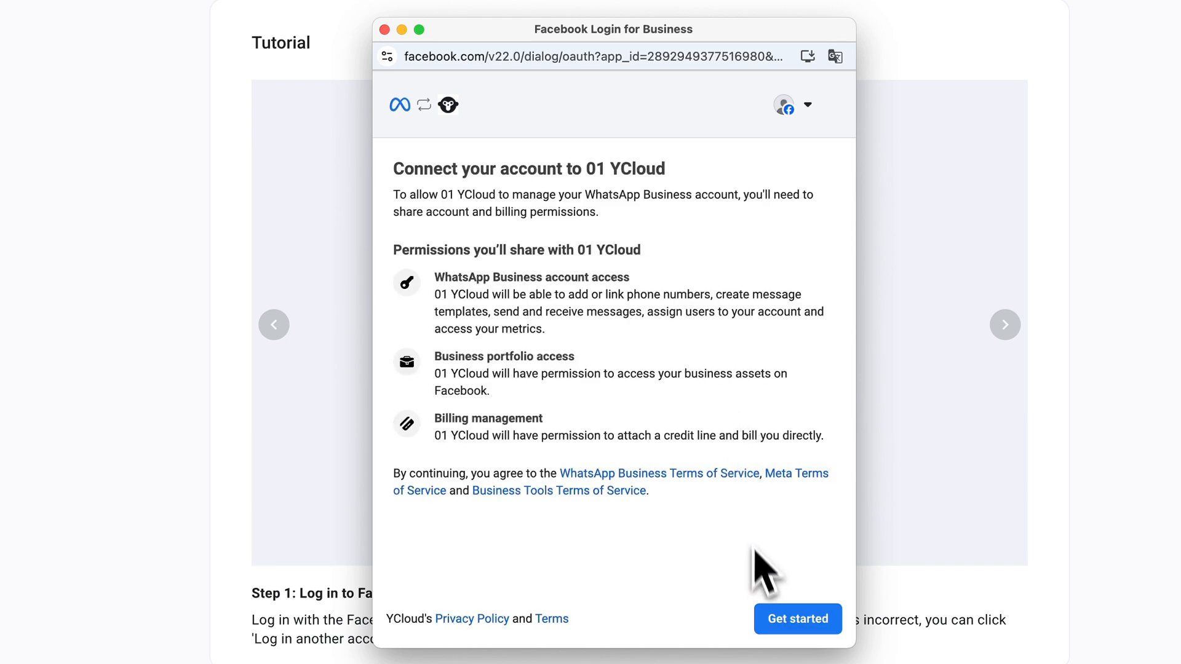
pyautogui.click(797, 619)
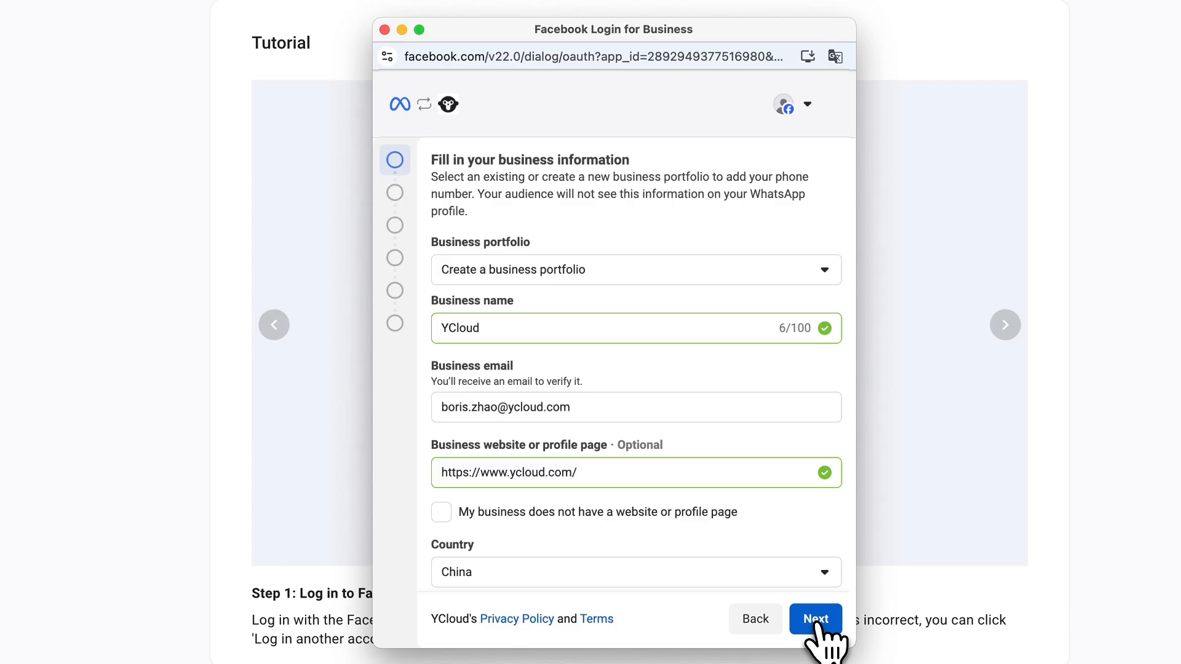
# Step: Submit the business information form with name YCloud, the YCloud website and country China
pyautogui.click(815, 619)
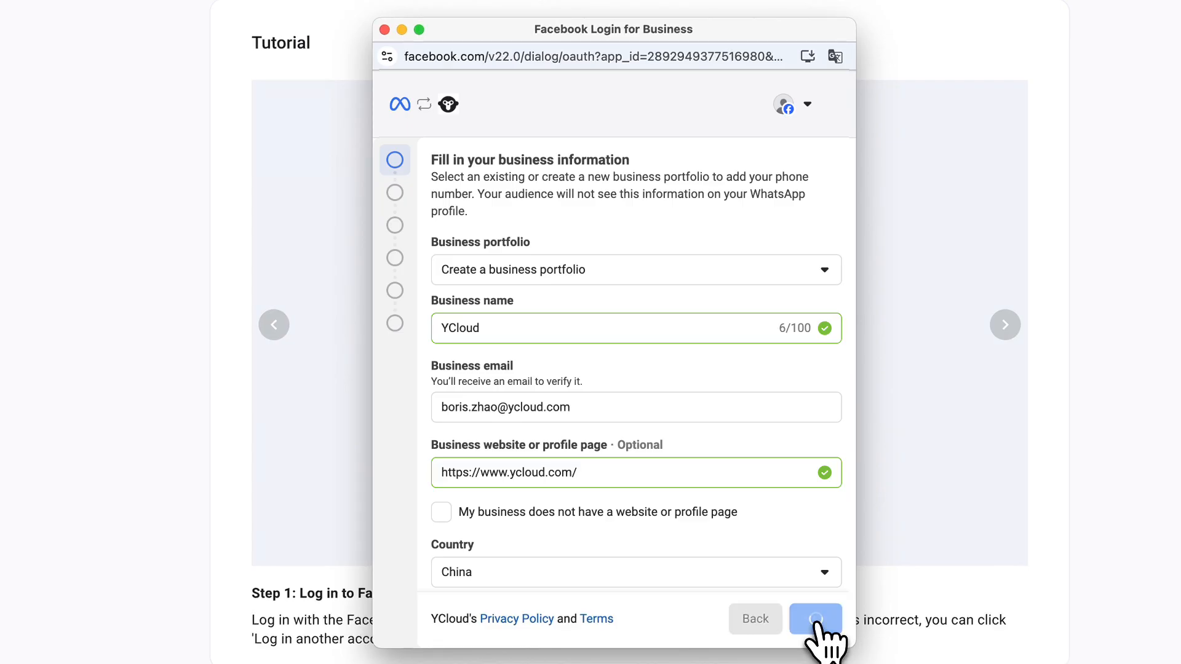
# Step: Choose to connect the existing WhatsApp Business App and submit the CN +86 phone number
pyautogui.click(815, 618)
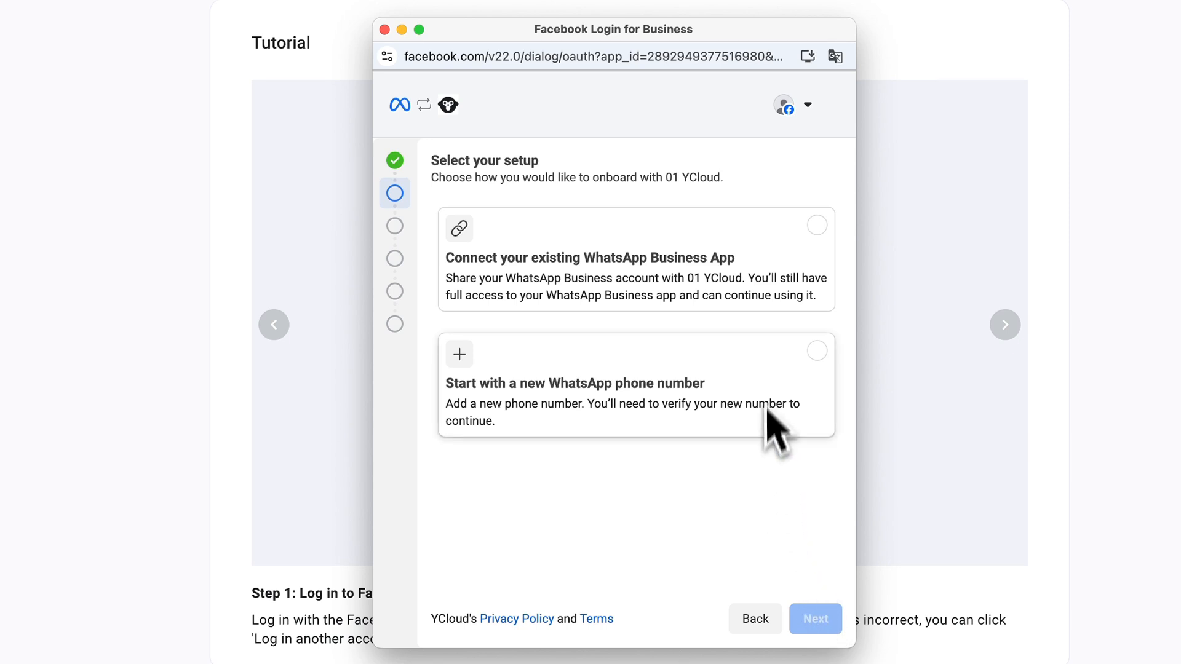
pyautogui.click(636, 259)
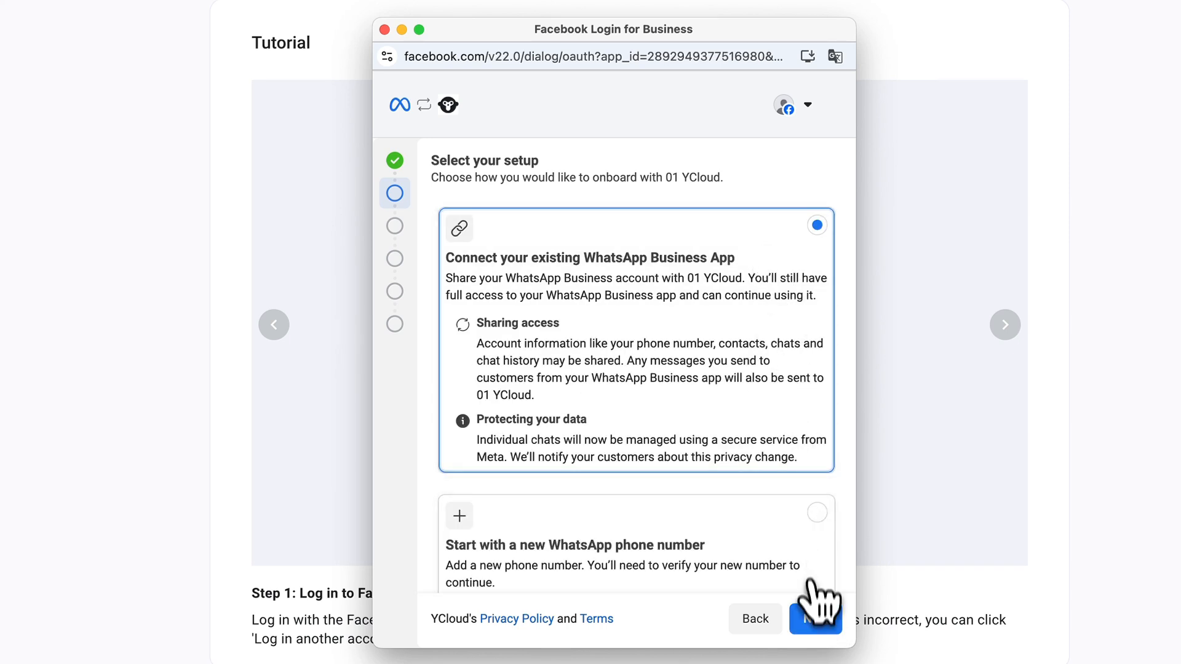
pyautogui.click(815, 619)
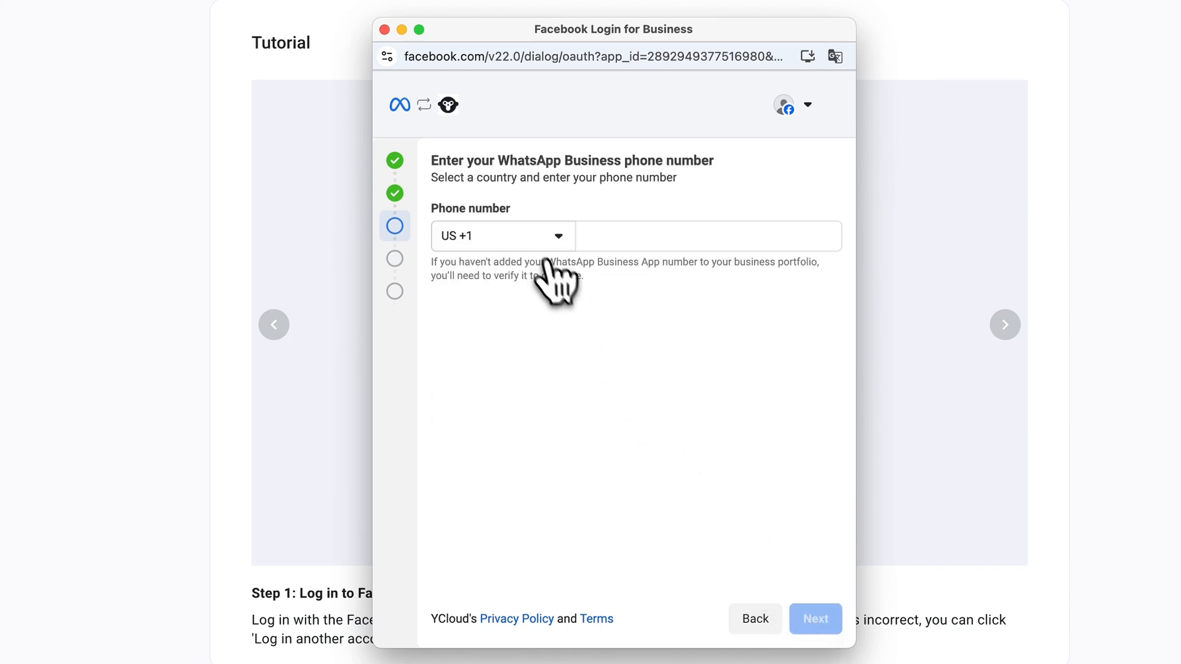
pyautogui.write('86')
pyautogui.write('132')
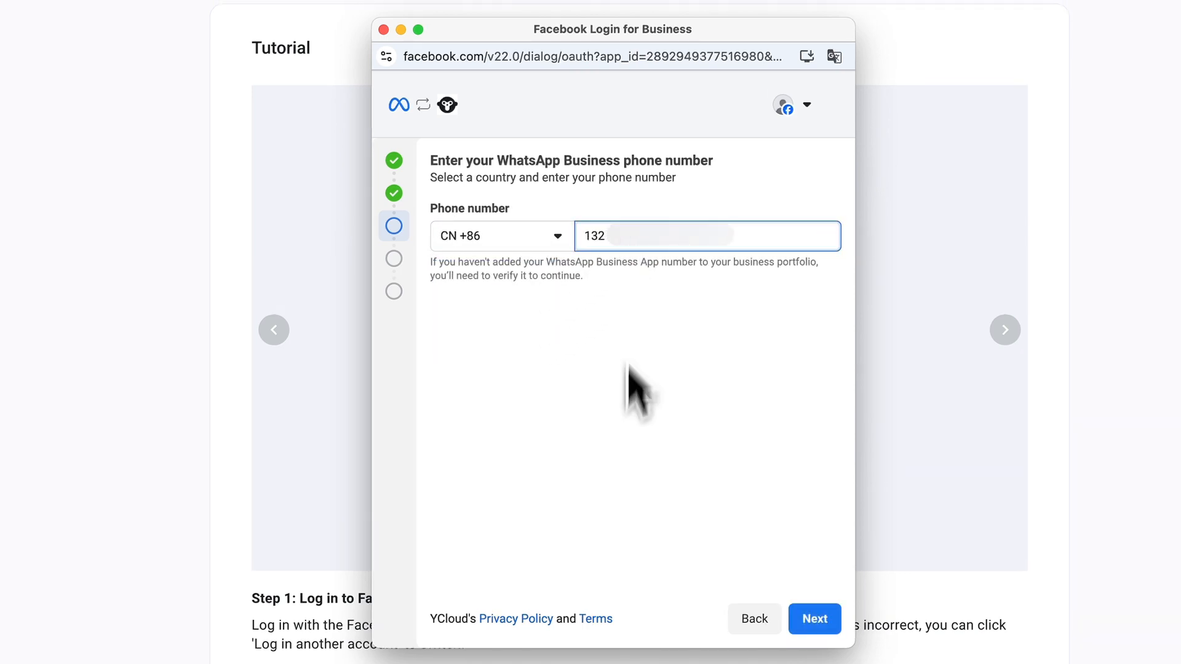
pyautogui.click(814, 619)
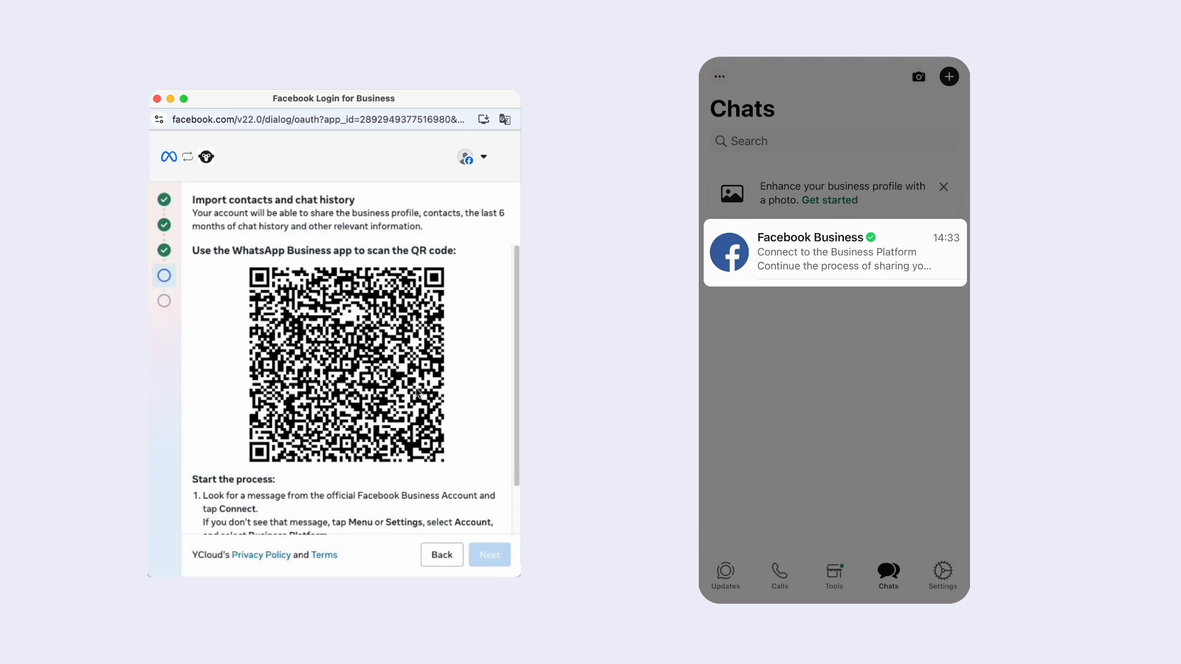
# Step: In the phone's Facebook Business chat, accept the Business Platform connection and confirm sharing all chats
pyautogui.click(833, 251)
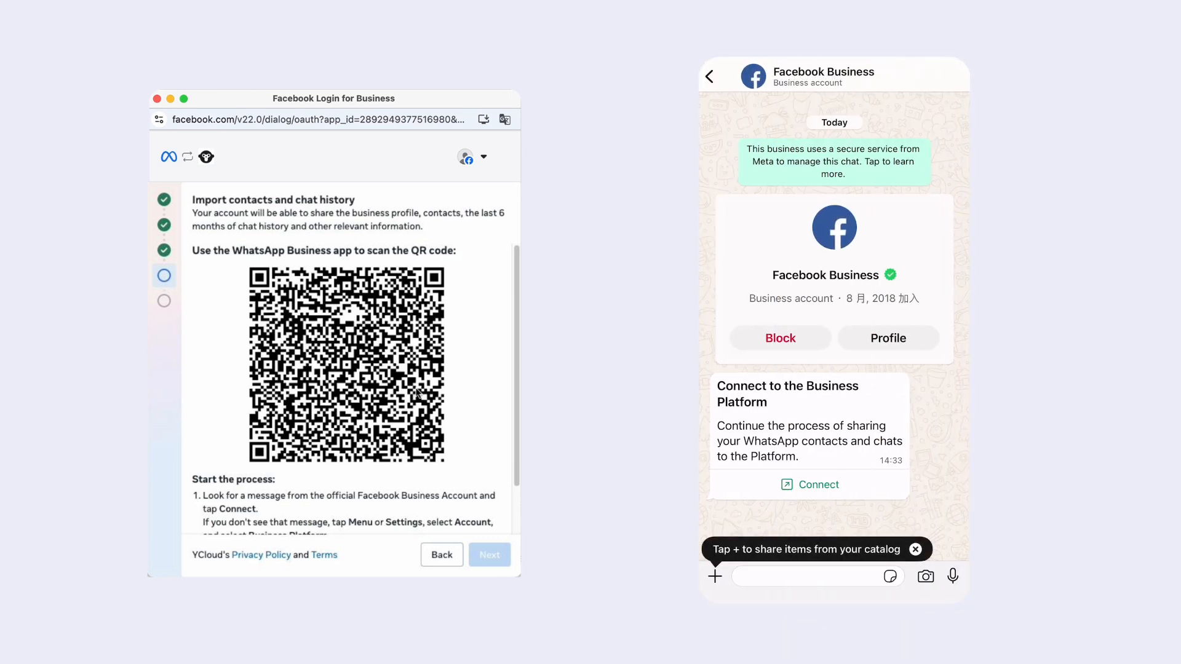
pyautogui.click(817, 485)
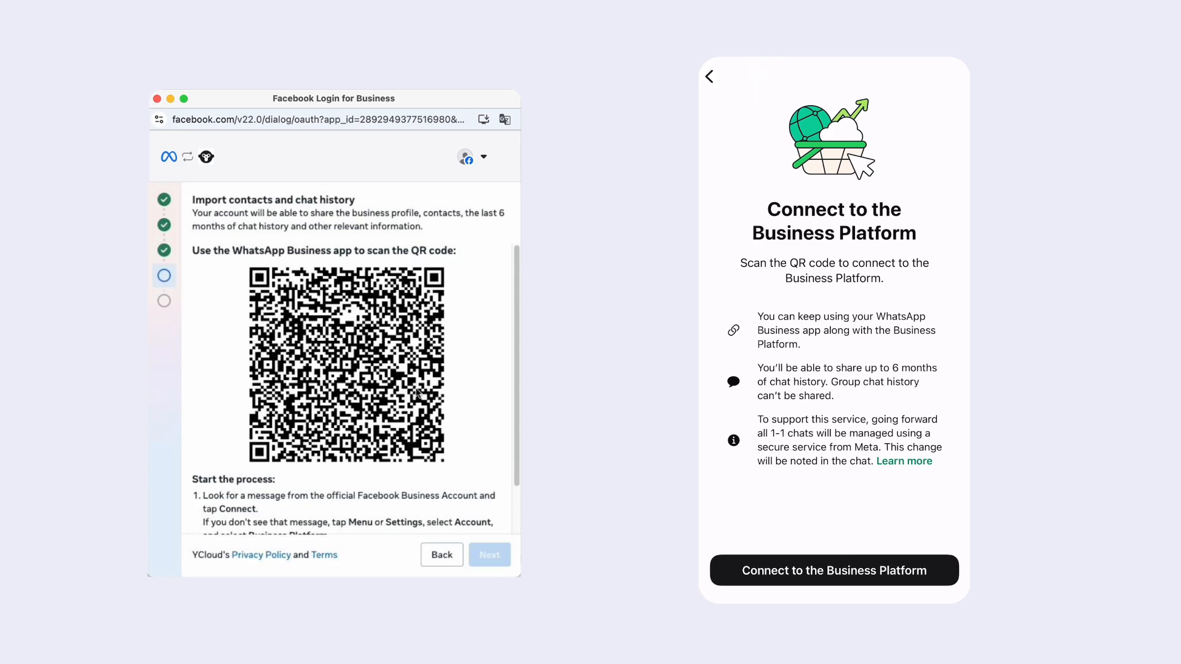
pyautogui.click(833, 569)
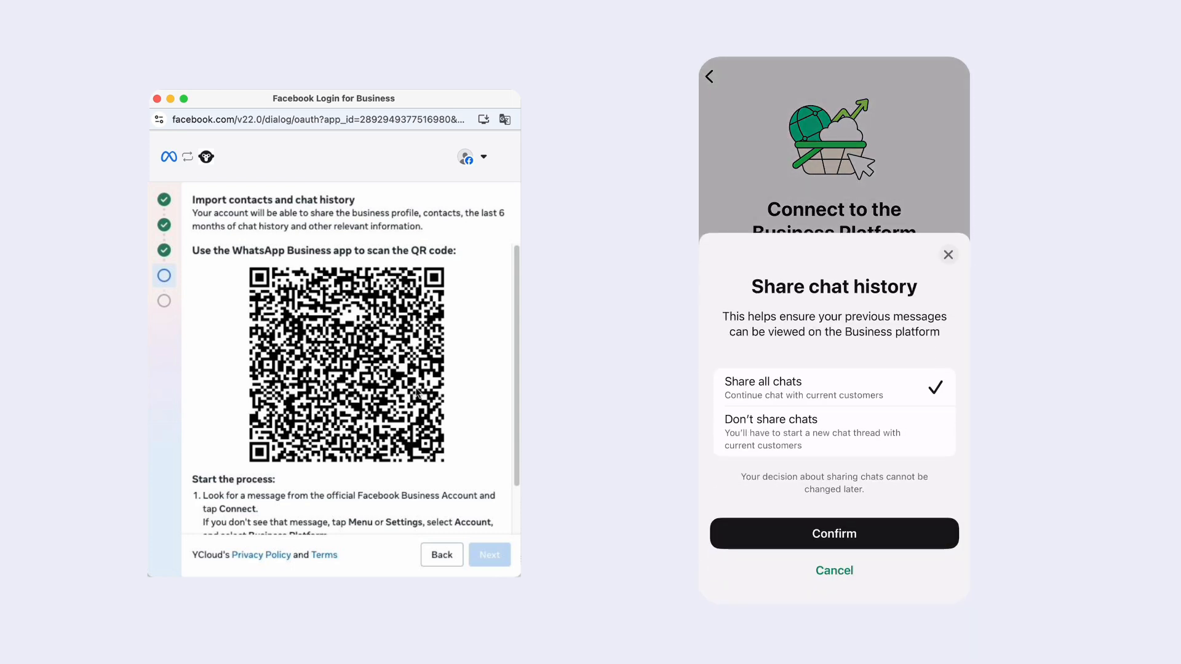
pyautogui.click(832, 532)
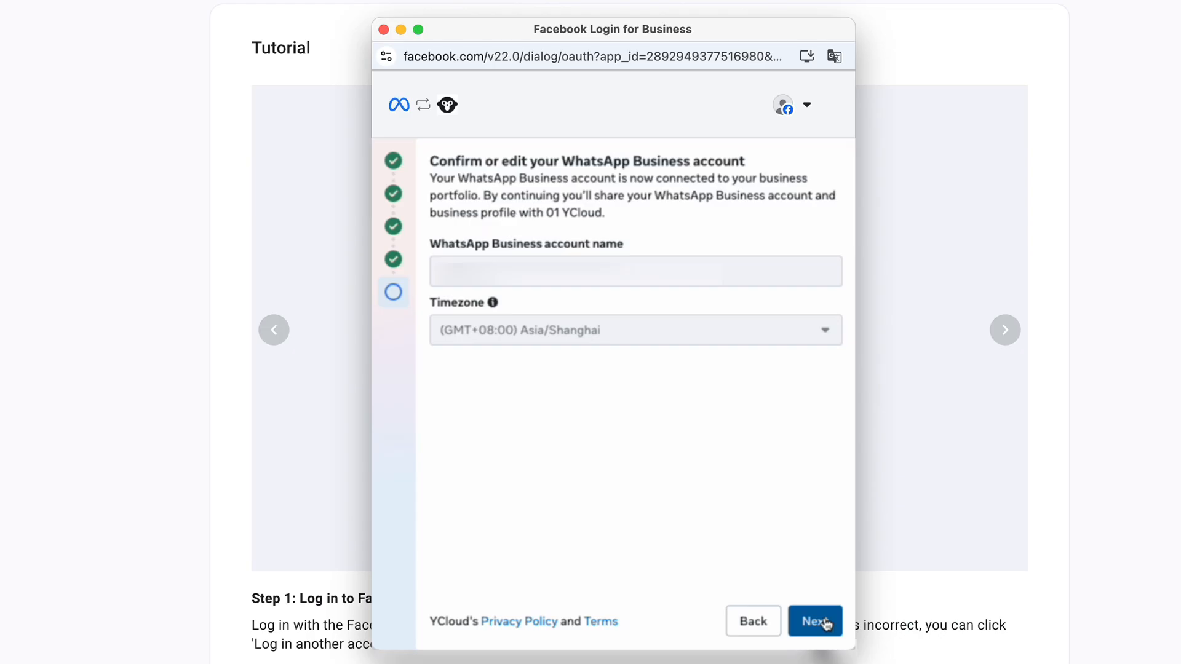
# Step: Confirm the account details, grant 01 YCloud's access request and finish back in YCloud's coexistence tab
pyautogui.click(814, 621)
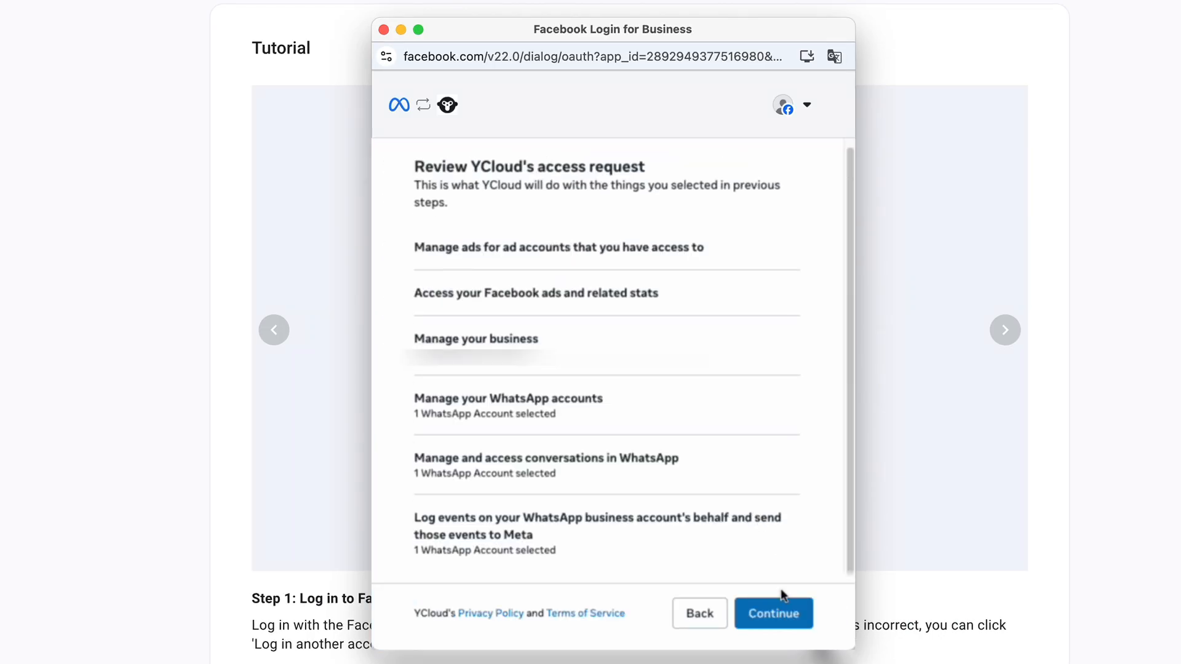
pyautogui.click(772, 612)
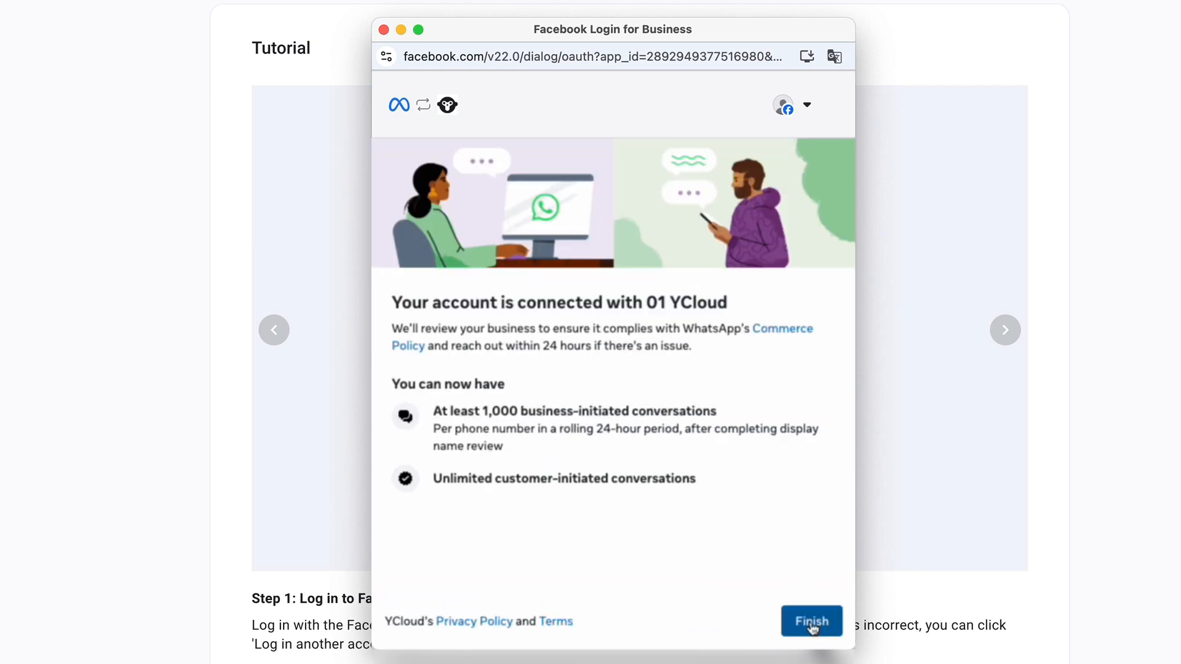
pyautogui.click(810, 620)
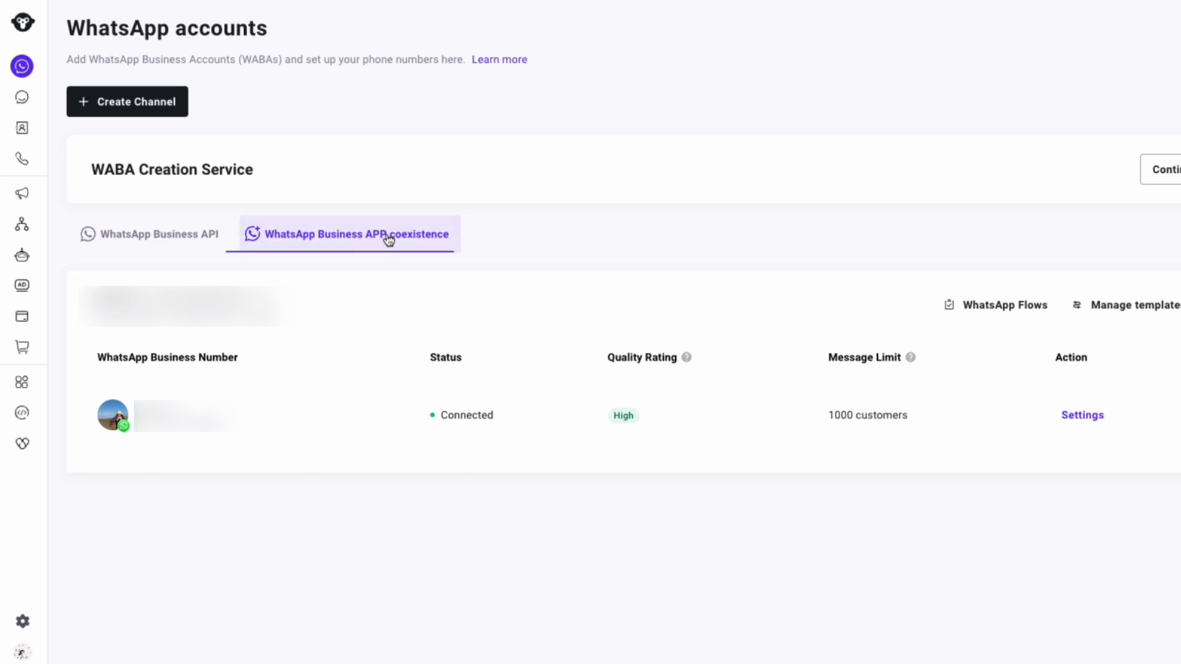